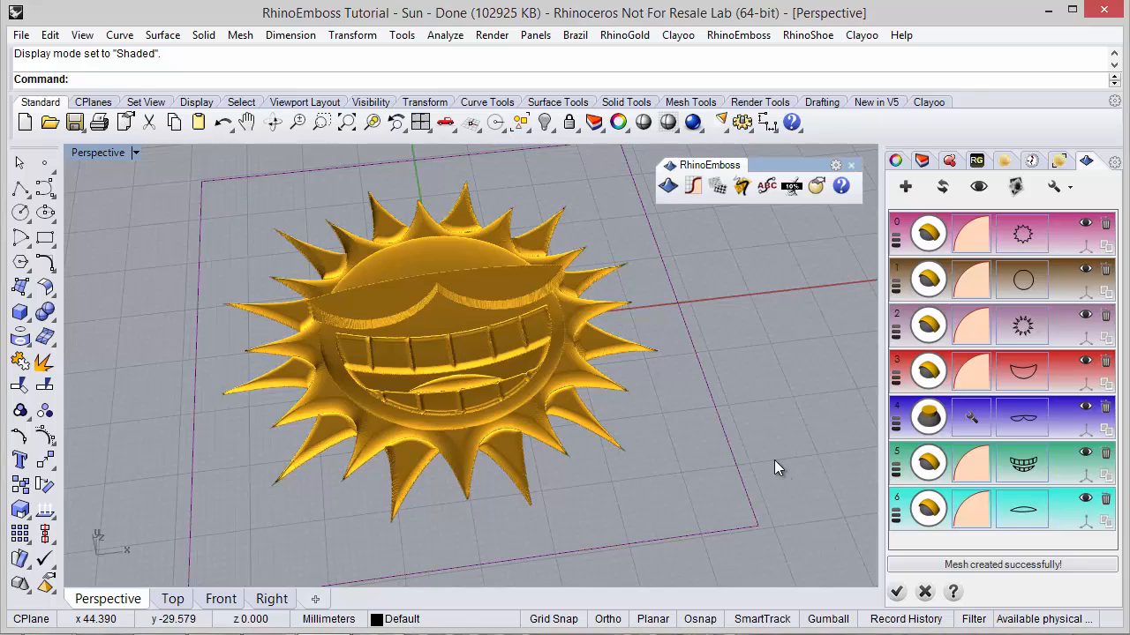
pyautogui.moveTo(764, 446)
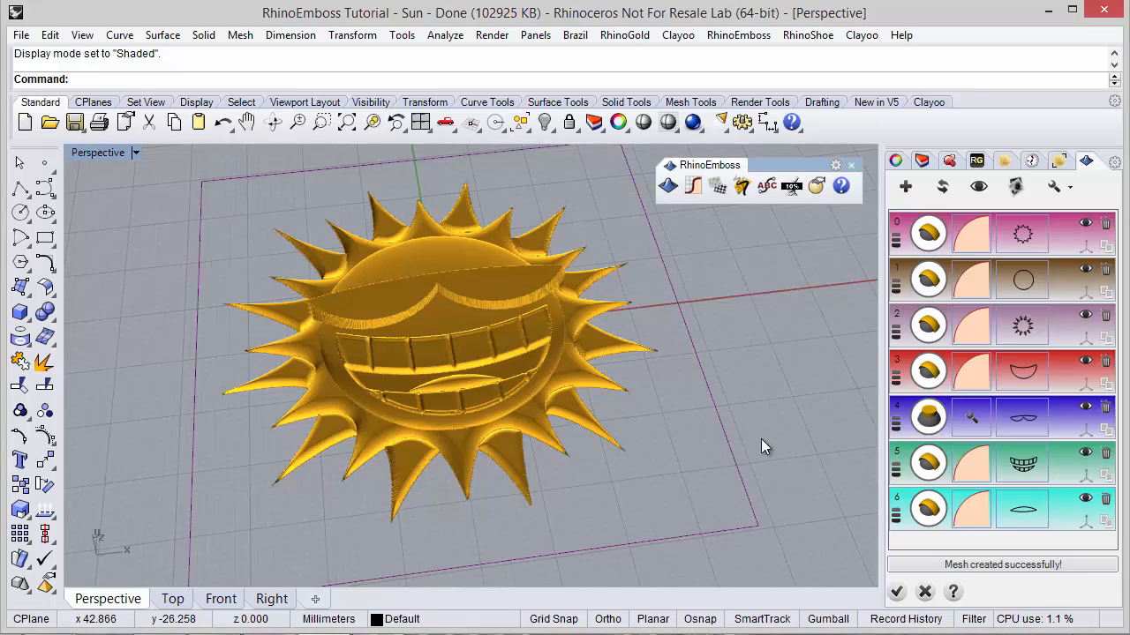
pyautogui.moveTo(738, 450)
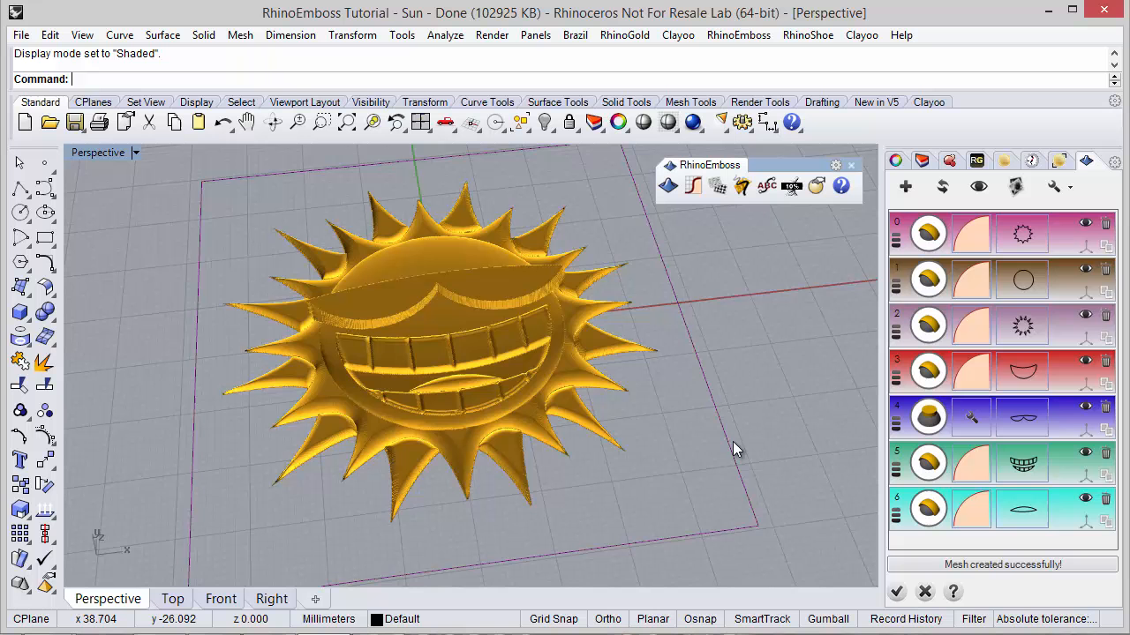
pyautogui.moveTo(692, 455)
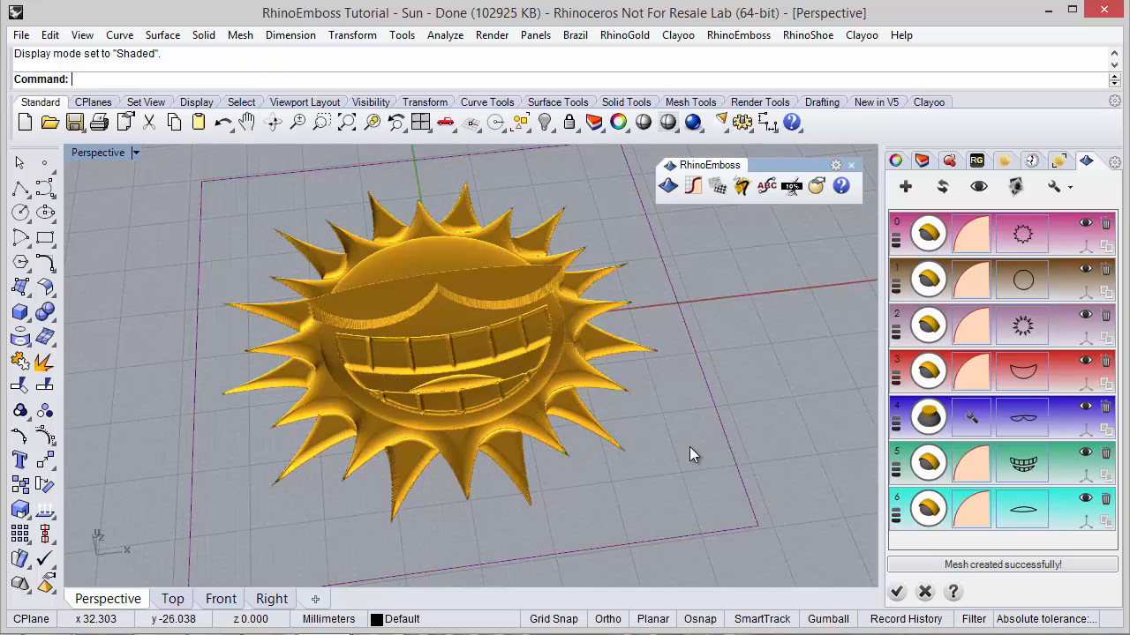
# Accept the embossed sun relief mesh and launch the RhinoEmboss Decimator on it (938,213 faces)
pyautogui.moveTo(692, 455); pyautogui.dragTo(649, 353)
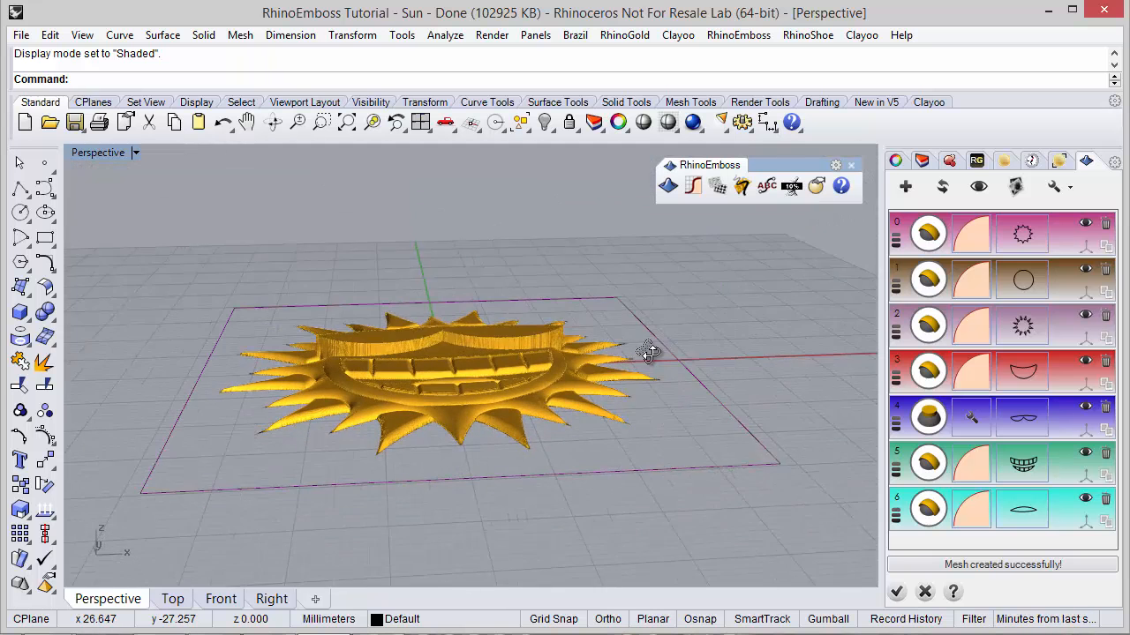
pyautogui.moveTo(650, 353); pyautogui.dragTo(604, 369)
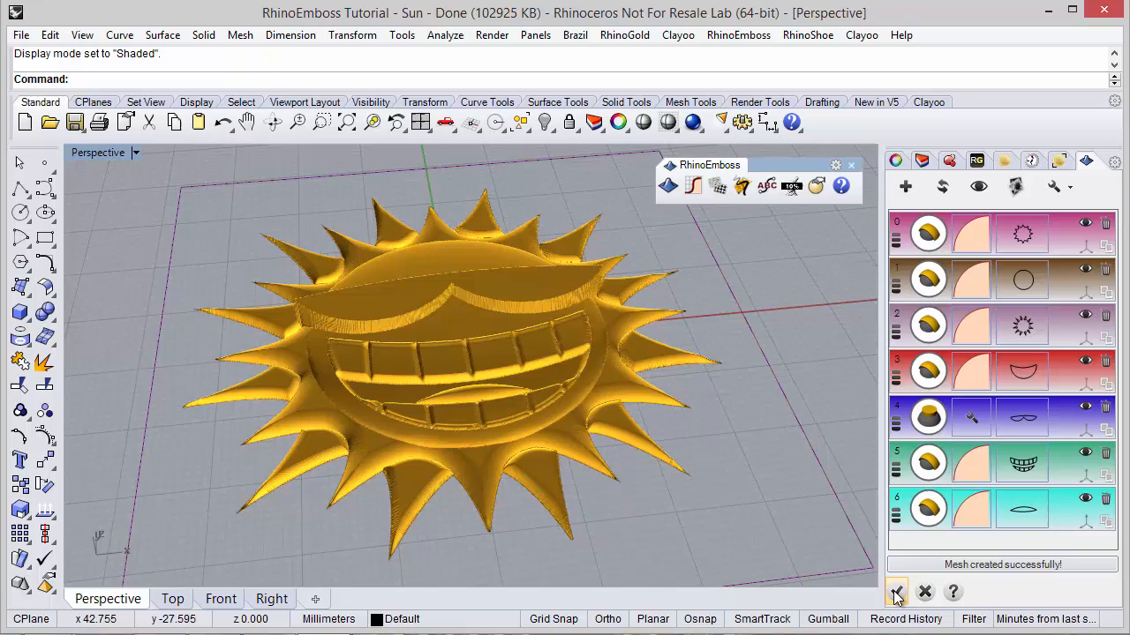
pyautogui.click(895, 593)
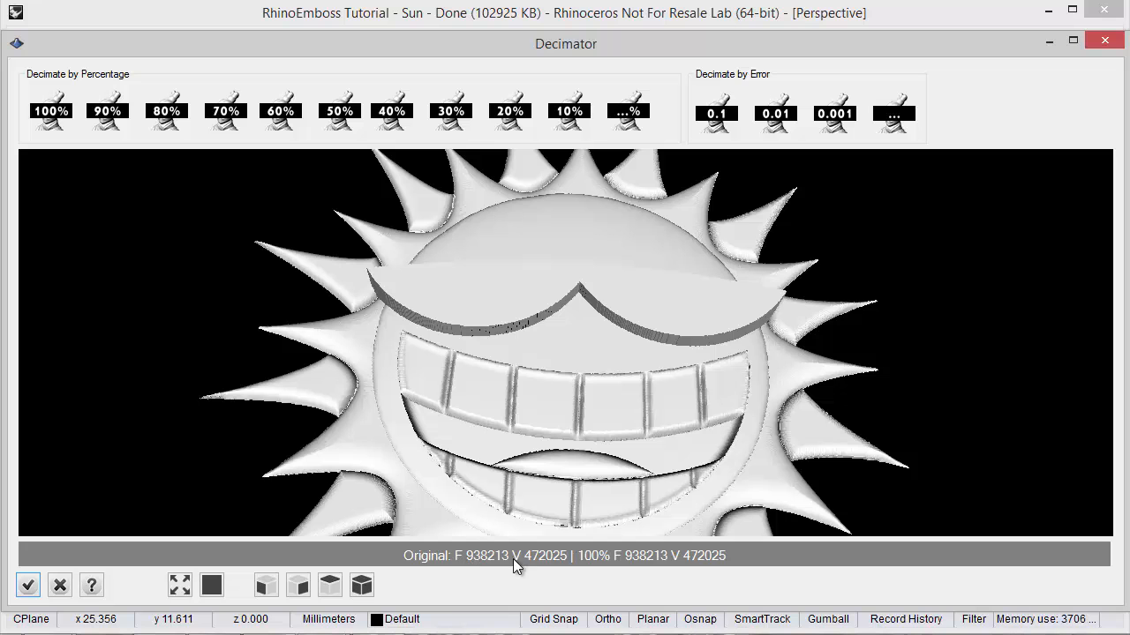
pyautogui.moveTo(539, 413)
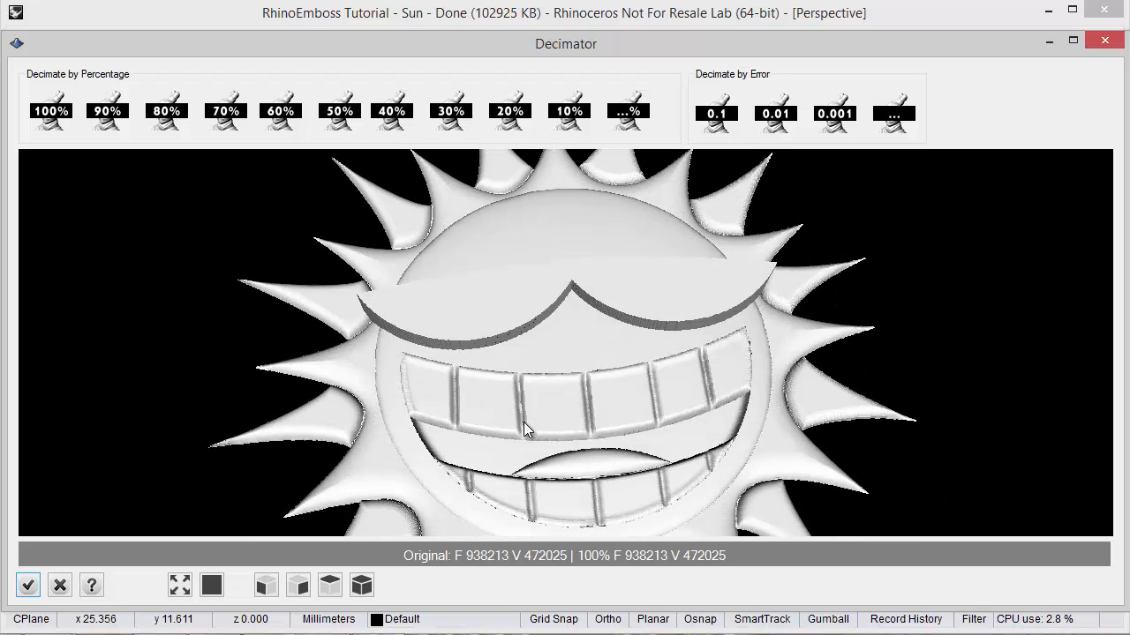
pyautogui.moveTo(568, 420)
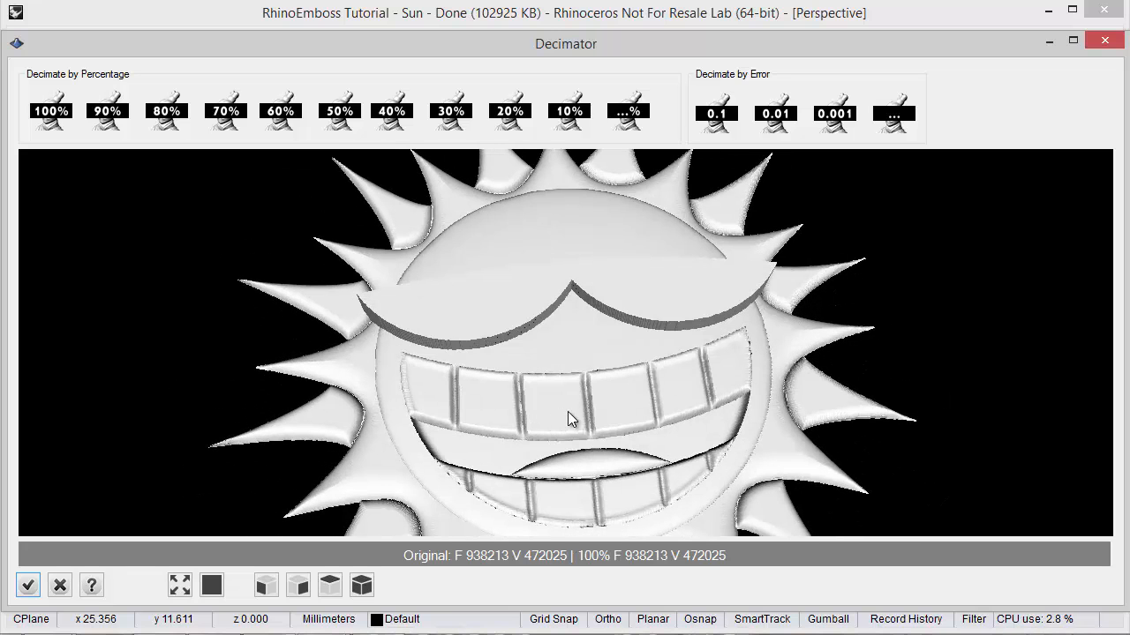
pyautogui.click(49, 109)
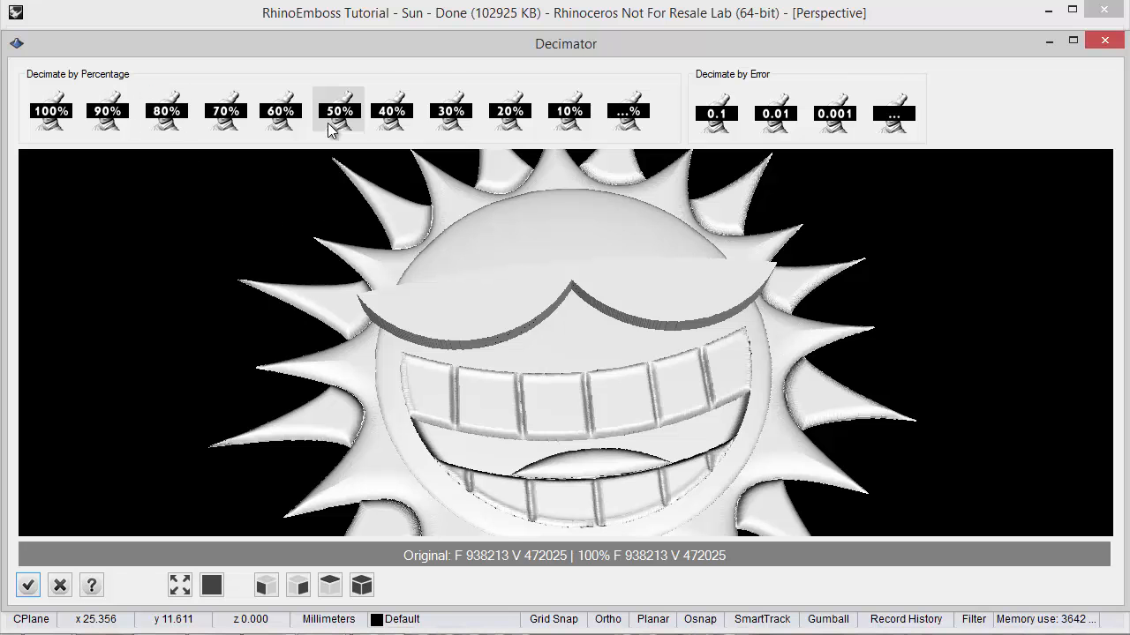
pyautogui.moveTo(330, 139)
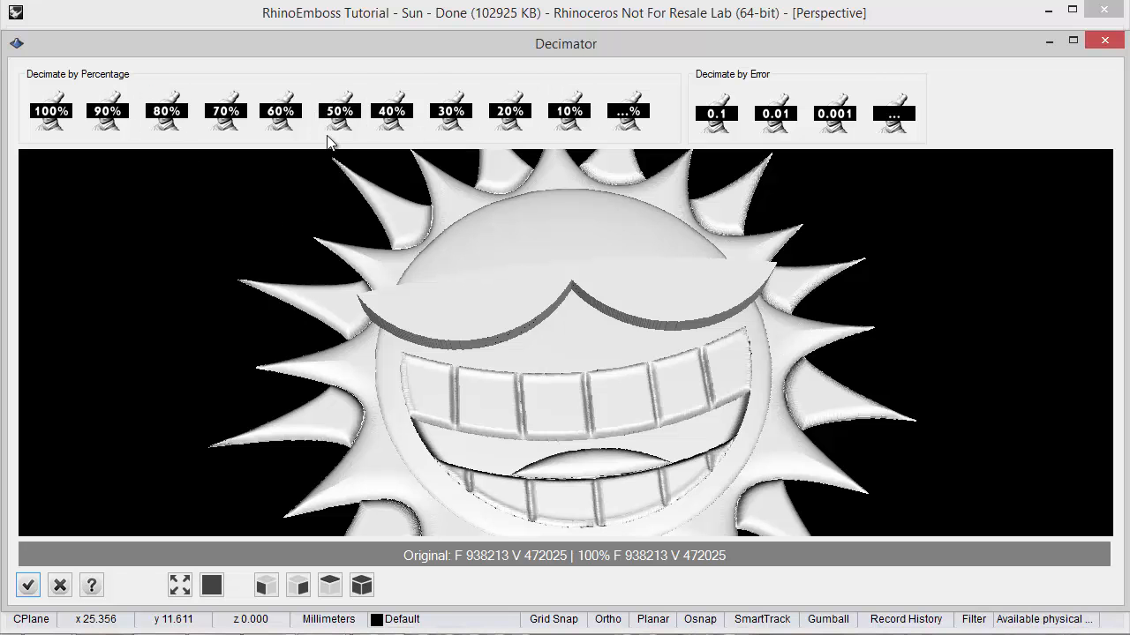
# Preview the sun mesh decimated to 50% of its faces
pyautogui.click(339, 111)
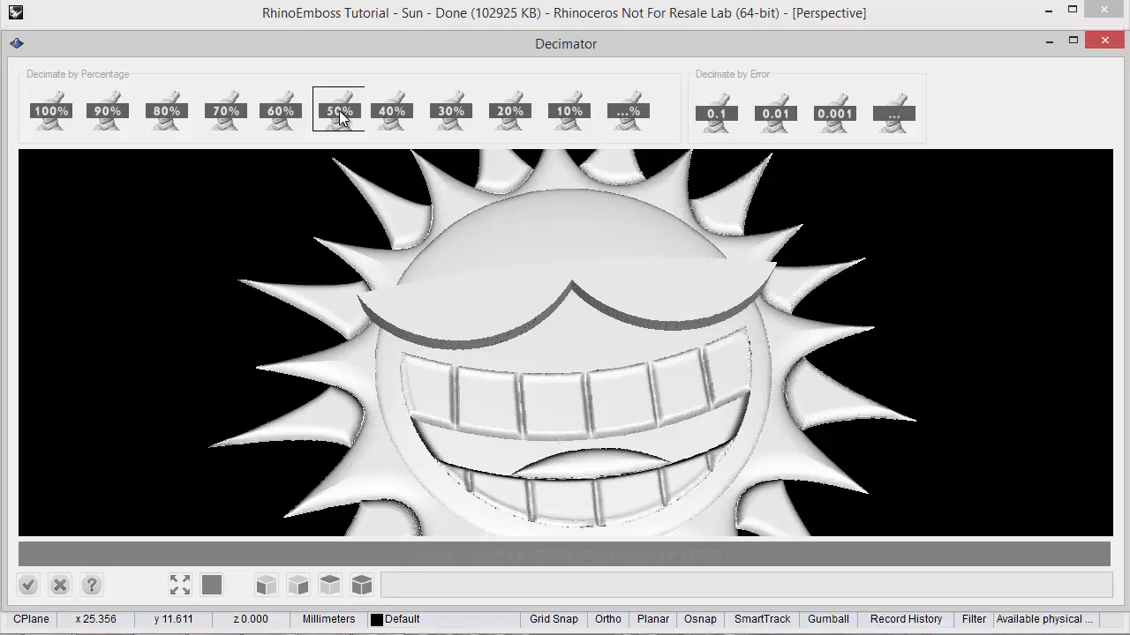
pyautogui.click(339, 111)
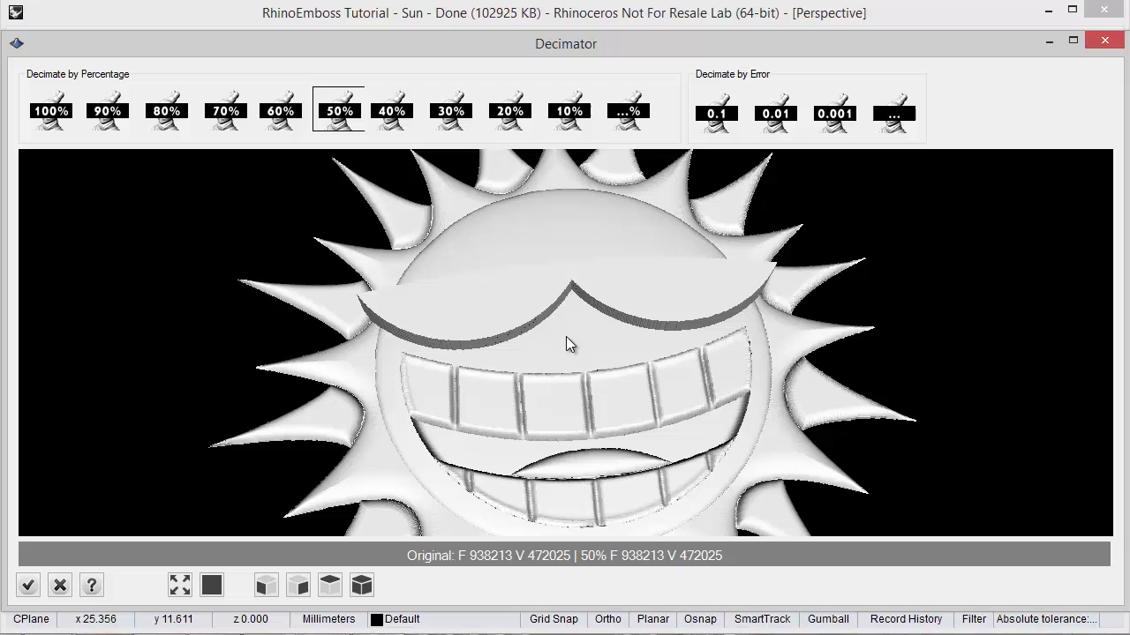
pyautogui.click(339, 111)
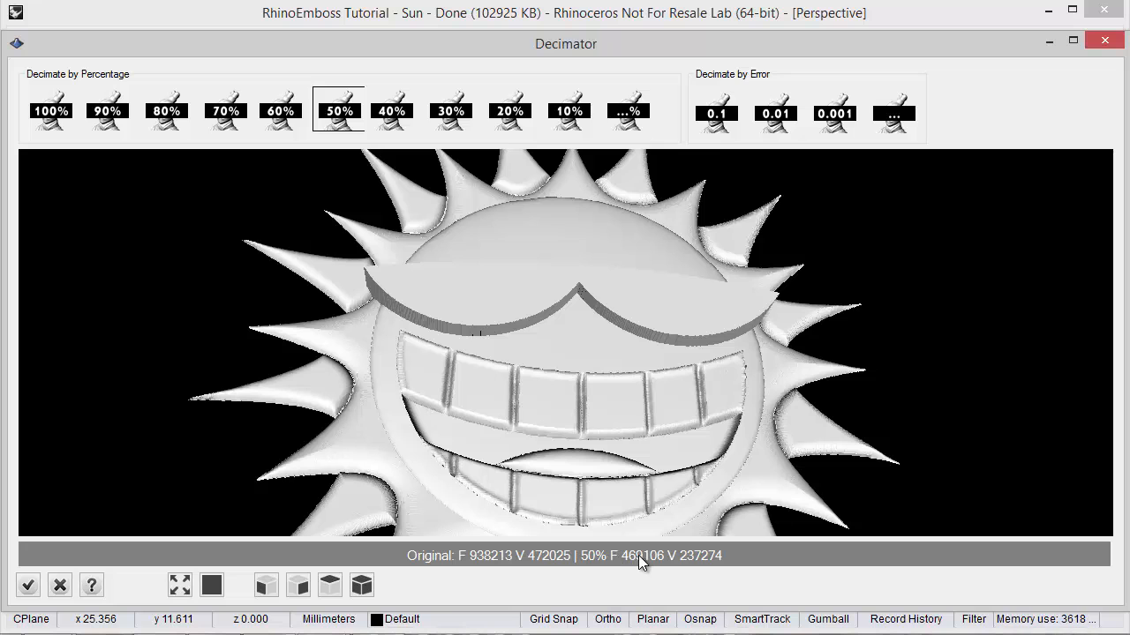
pyautogui.moveTo(667, 584)
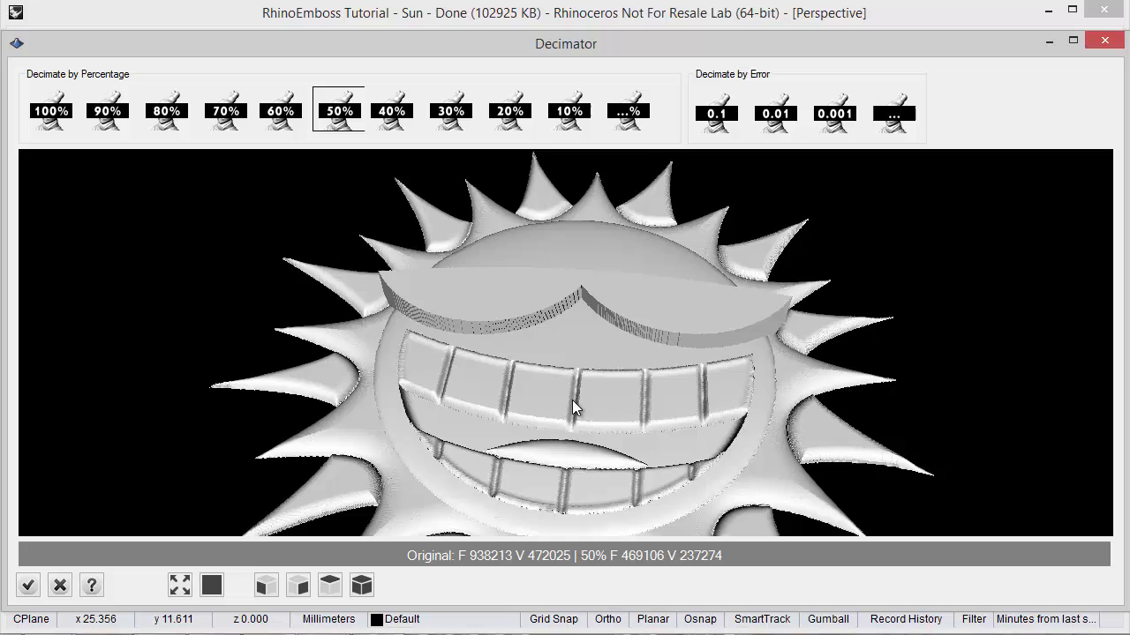
# Preview the sun mesh decimated to 40%, giving 375,284 faces and 190,358 vertices
pyautogui.click(392, 110)
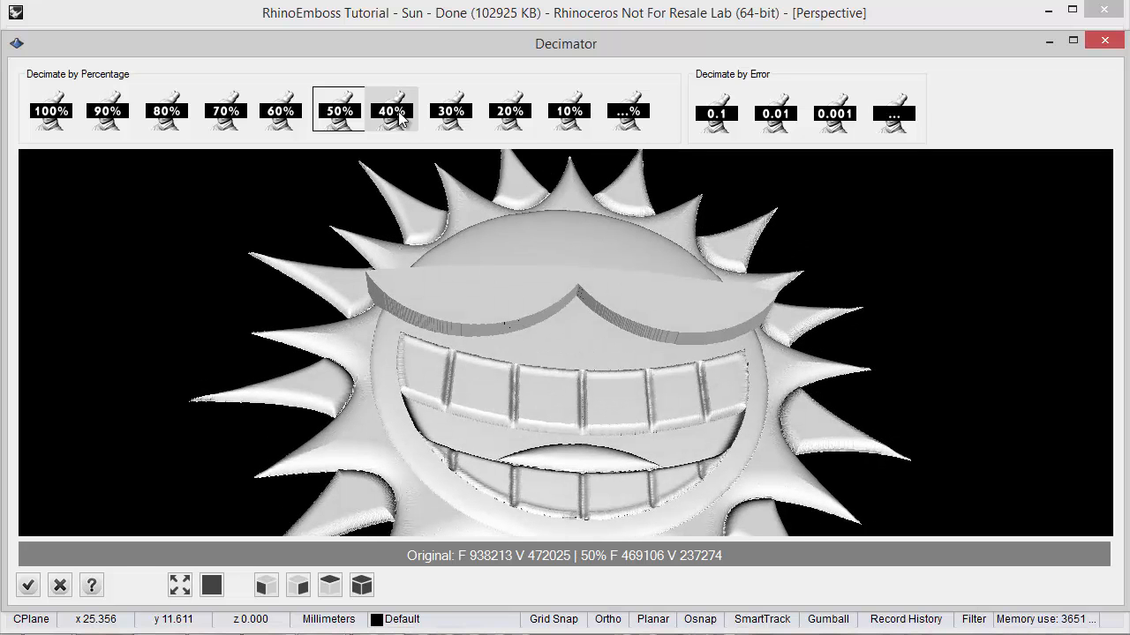
pyautogui.click(391, 109)
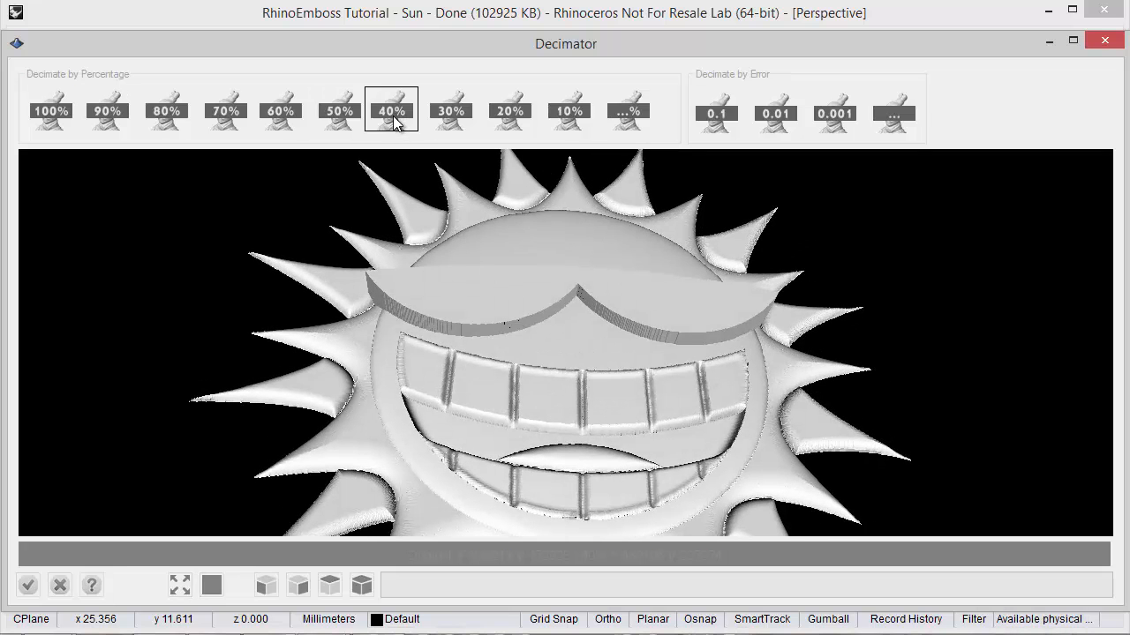
pyautogui.click(392, 111)
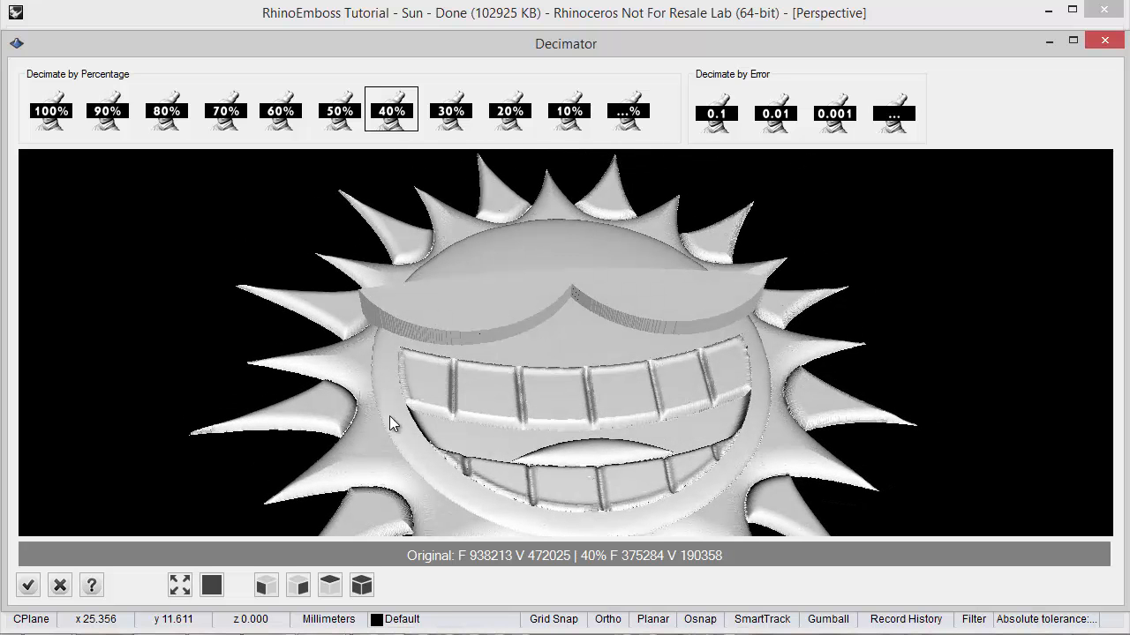
pyautogui.click(211, 586)
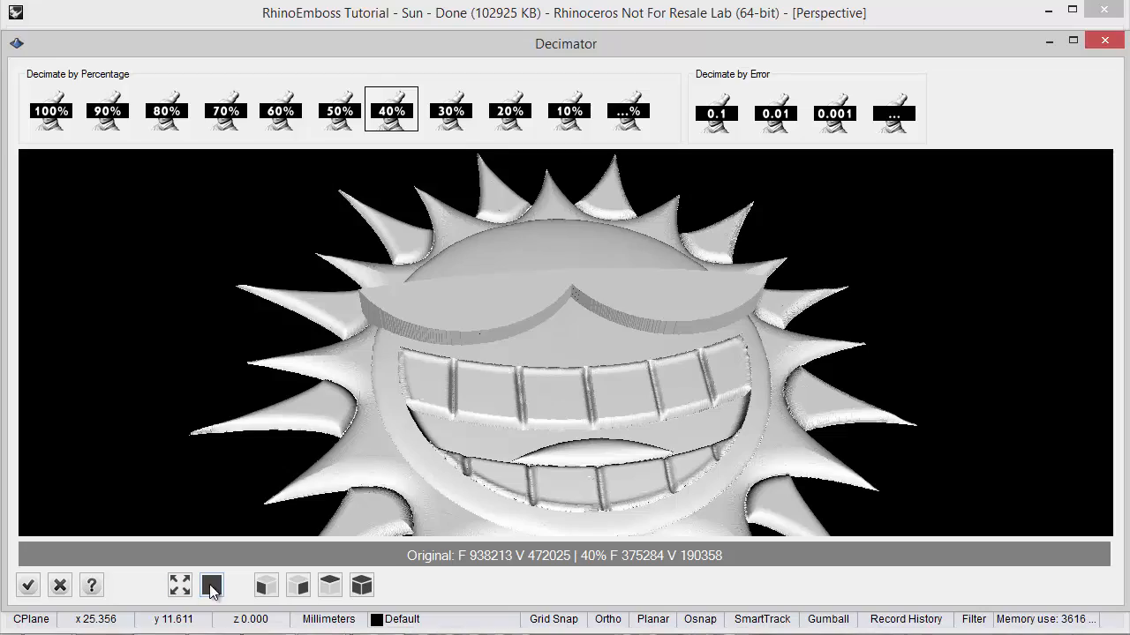
# Inspect the 40% preview as wireframe and points, then return to shaded display
pyautogui.click(212, 586)
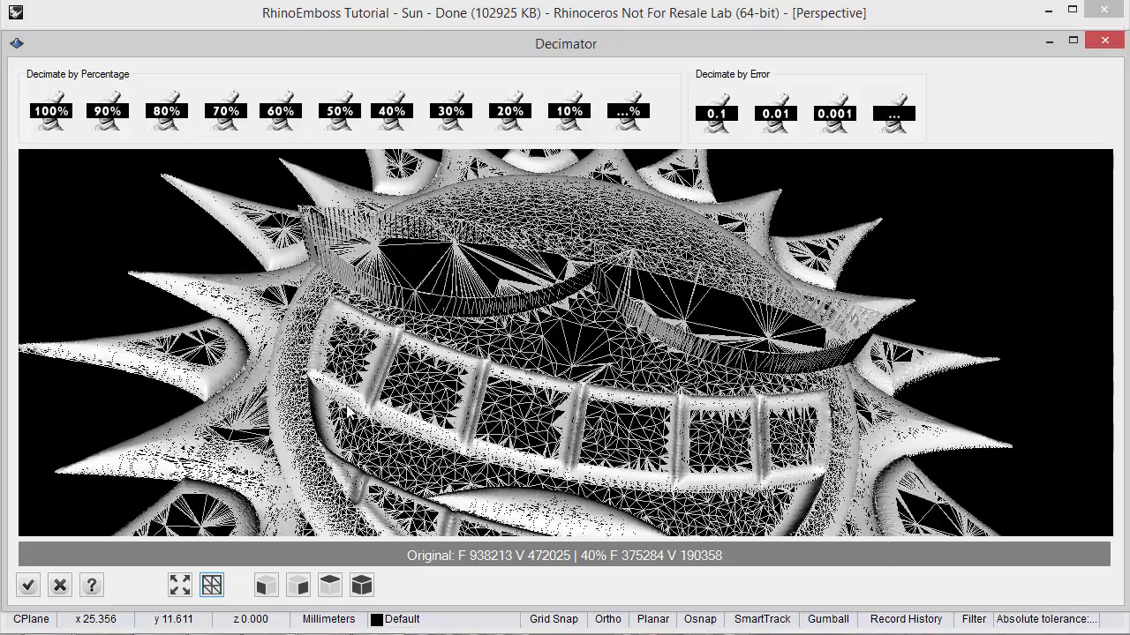
pyautogui.click(212, 585)
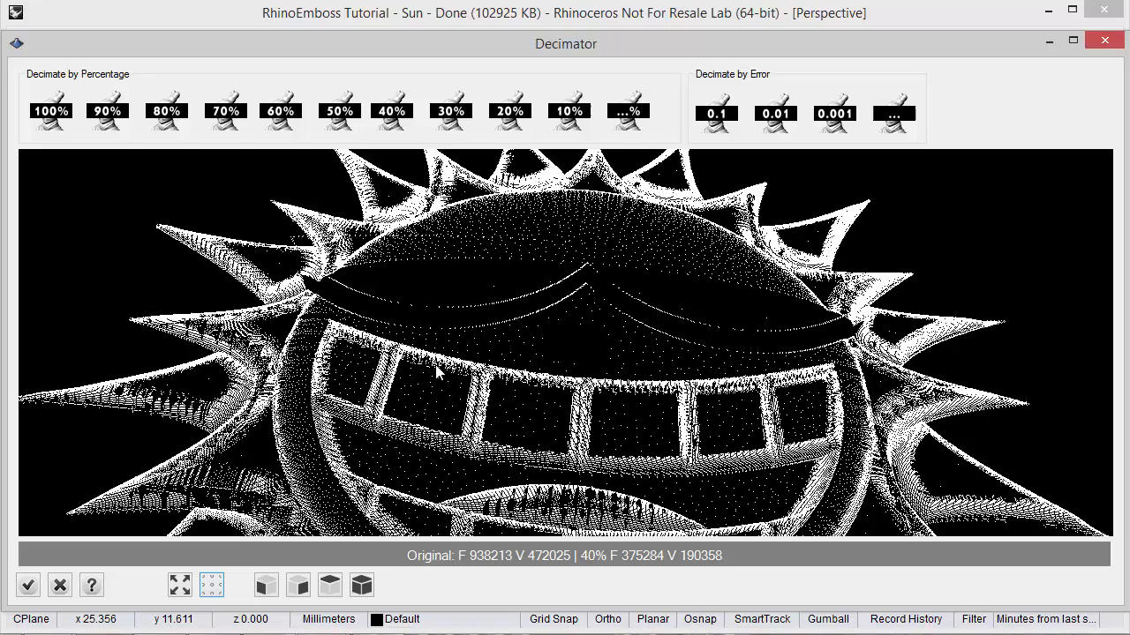
pyautogui.click(212, 586)
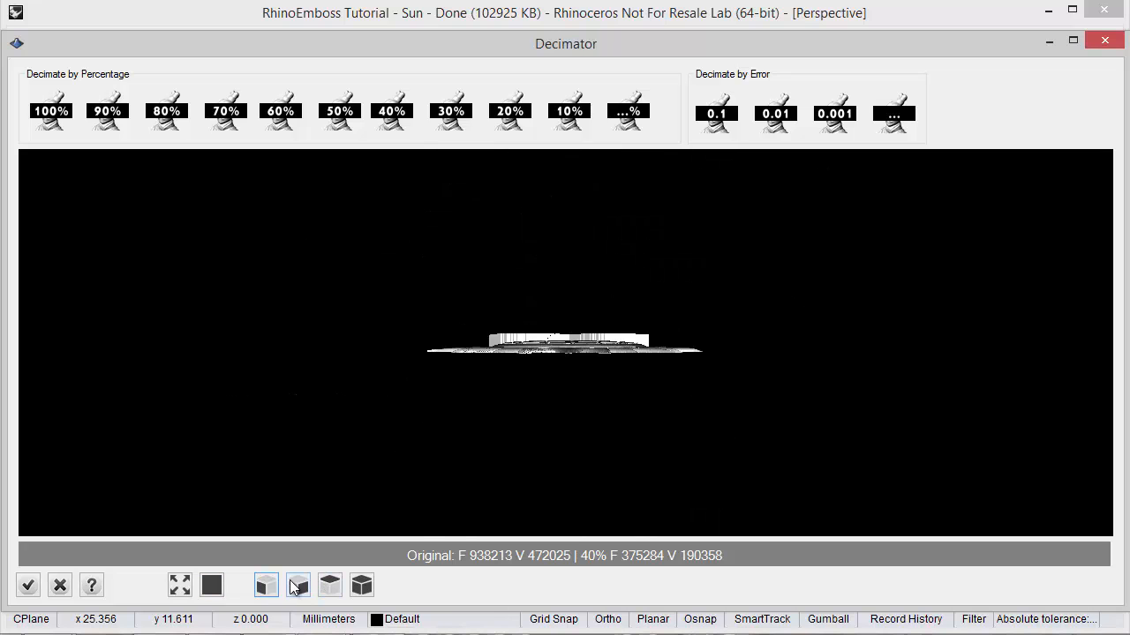
pyautogui.click(328, 586)
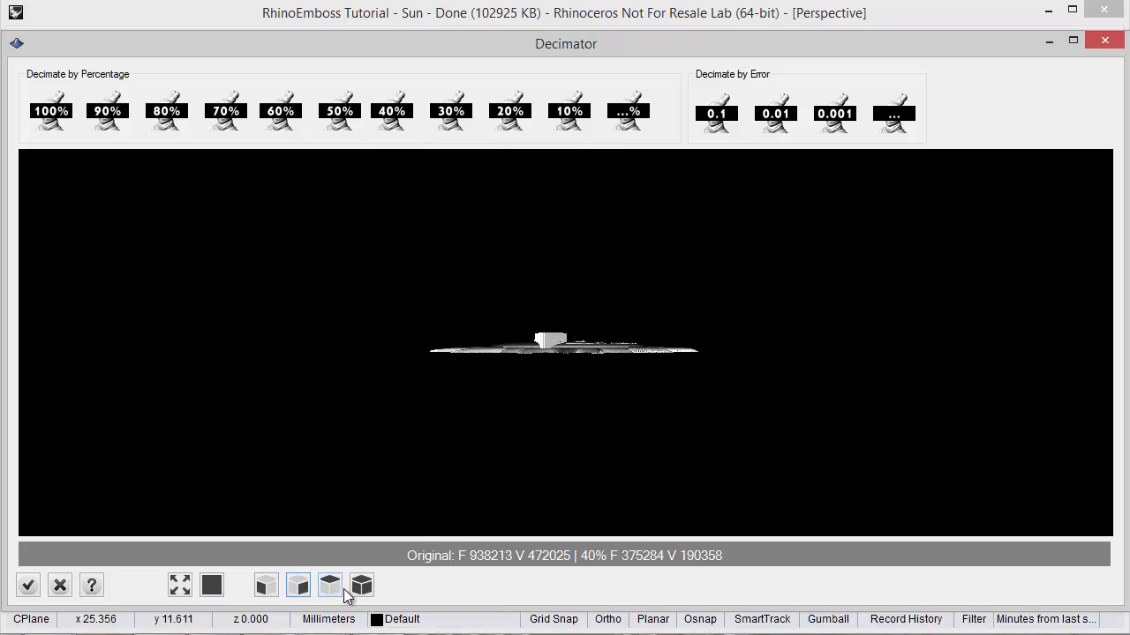
pyautogui.click(360, 586)
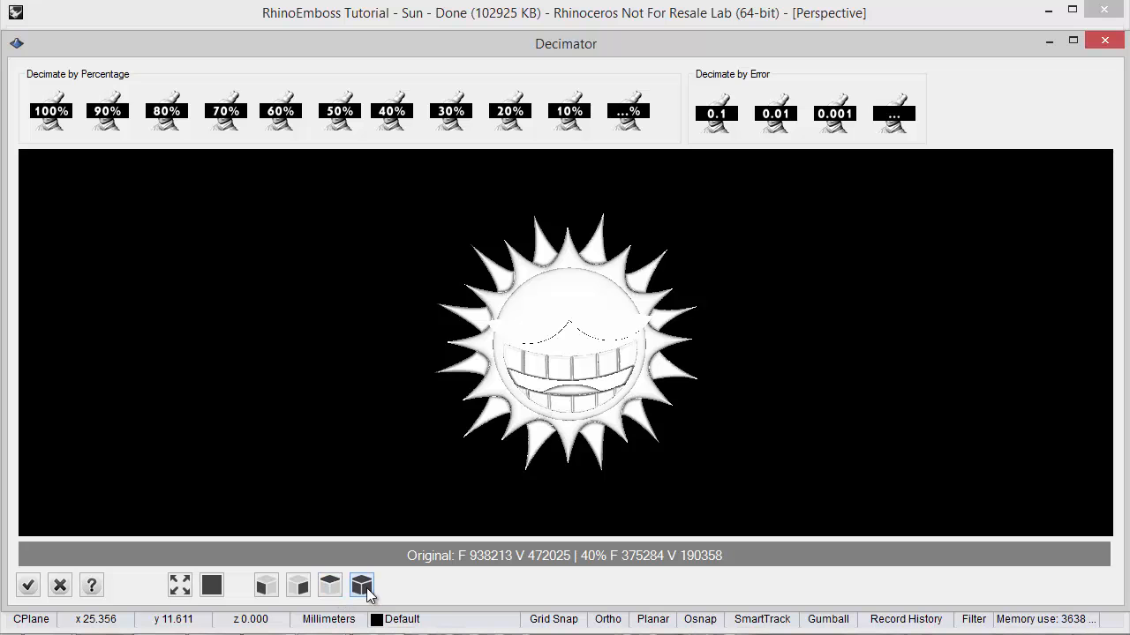
pyautogui.click(360, 586)
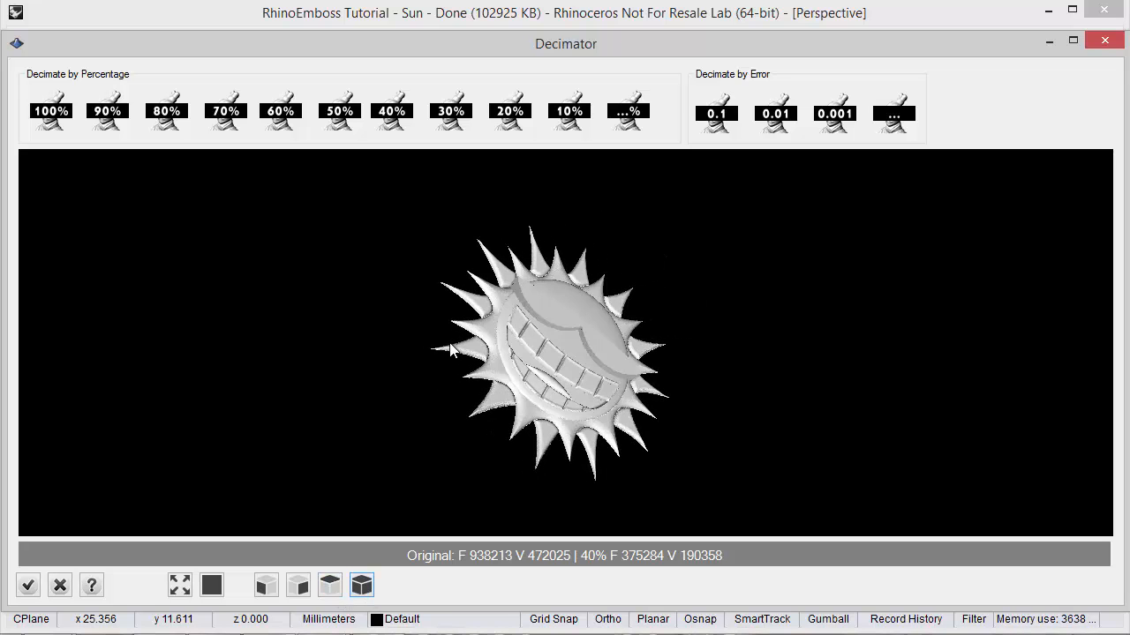
pyautogui.moveTo(450, 350); pyautogui.dragTo(498, 353)
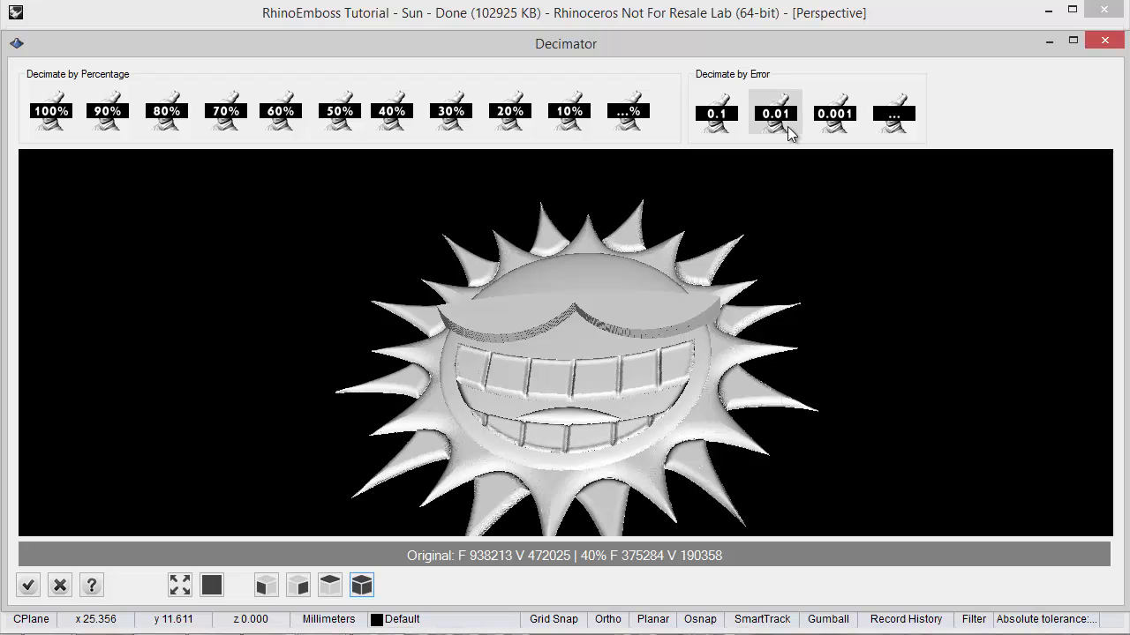
# Preview decimation by error tolerance 0.01, then 0.1, leaving 50,110 faces and 27,589 vertices
pyautogui.click(773, 113)
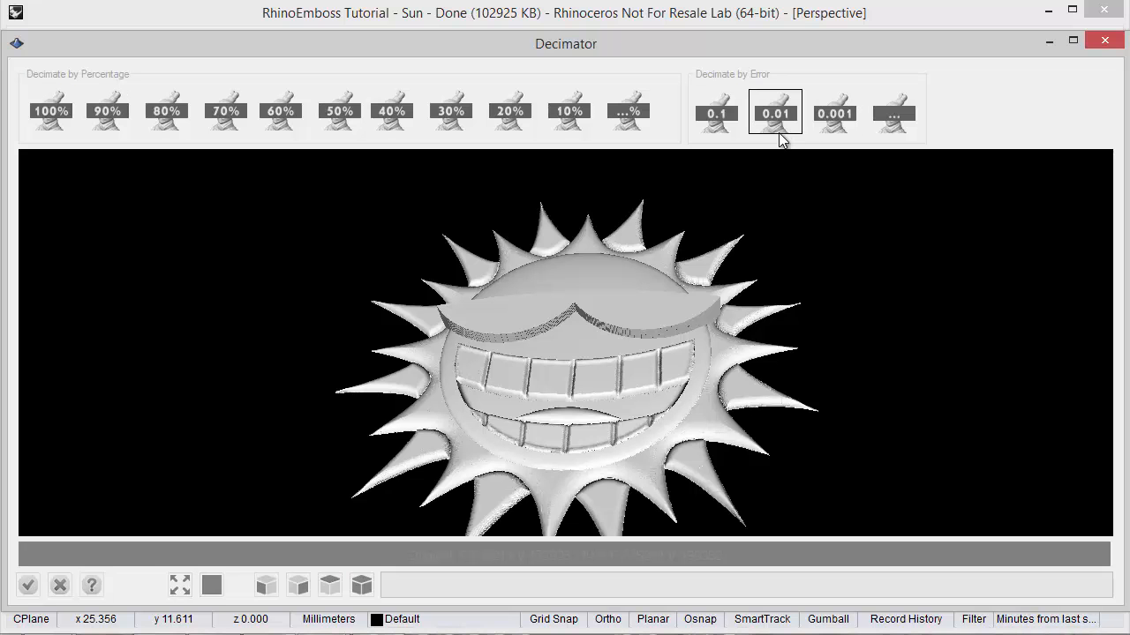
pyautogui.click(773, 113)
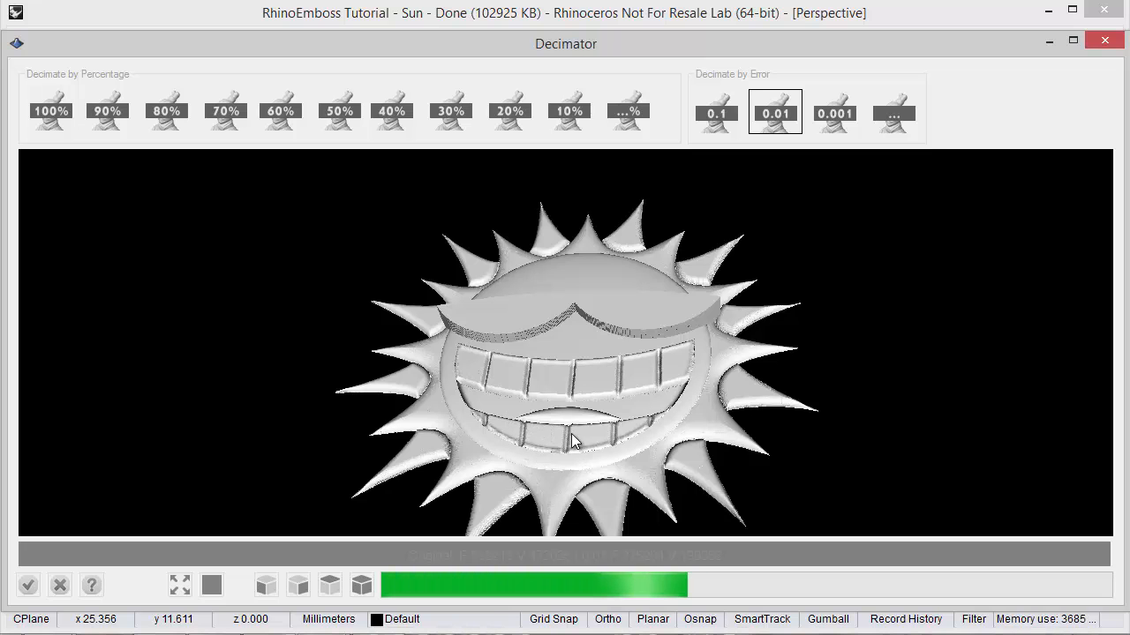
pyautogui.moveTo(582, 392)
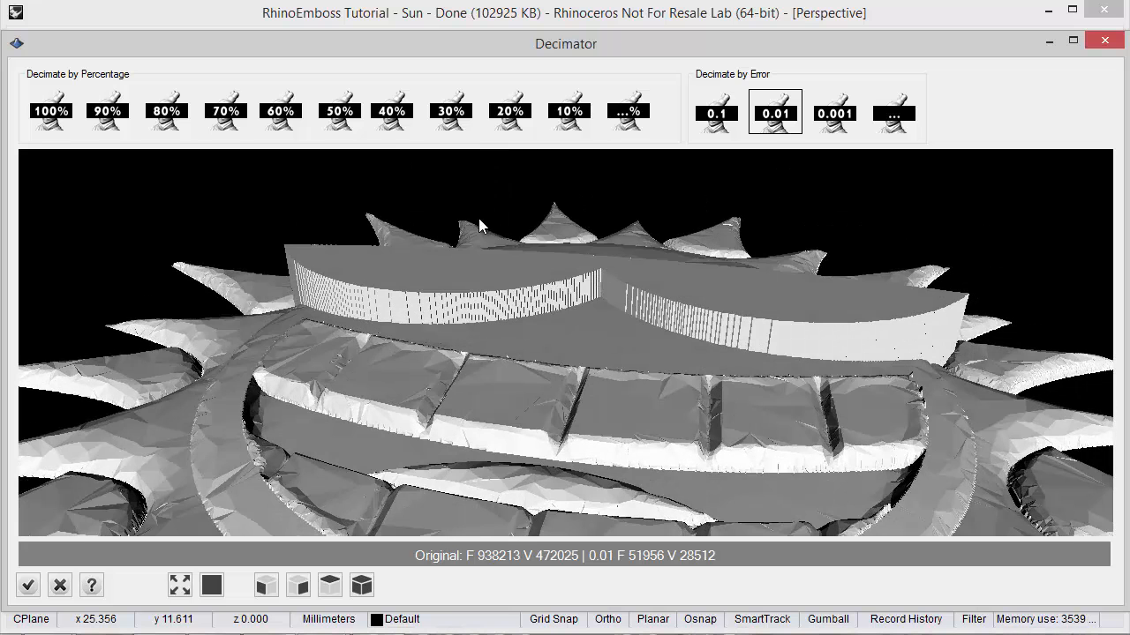
pyautogui.click(717, 113)
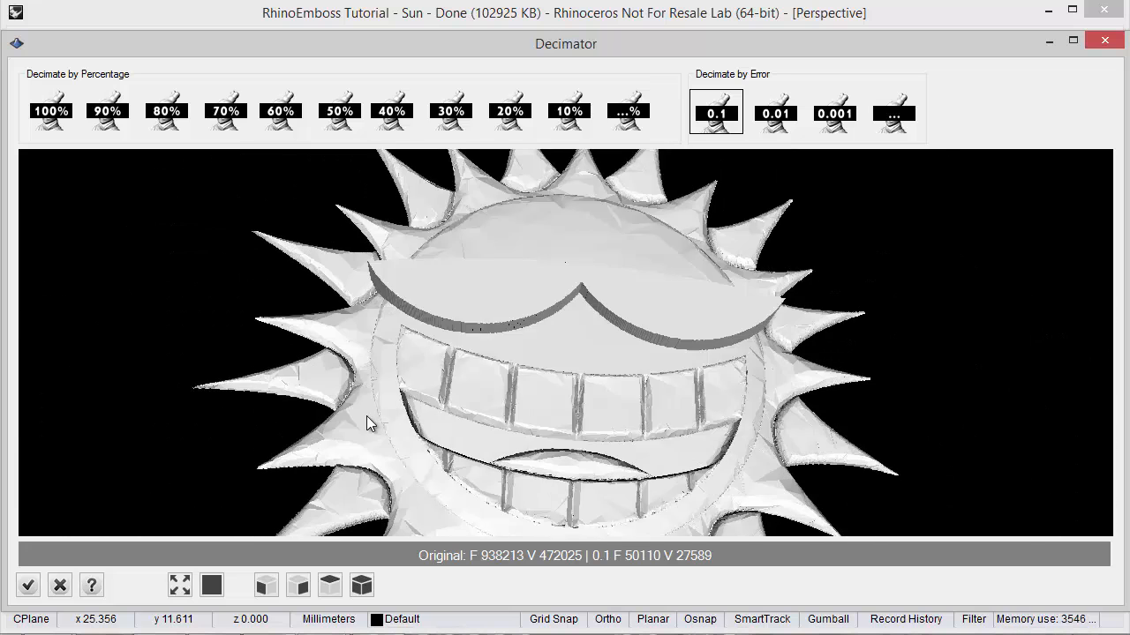
pyautogui.click(450, 111)
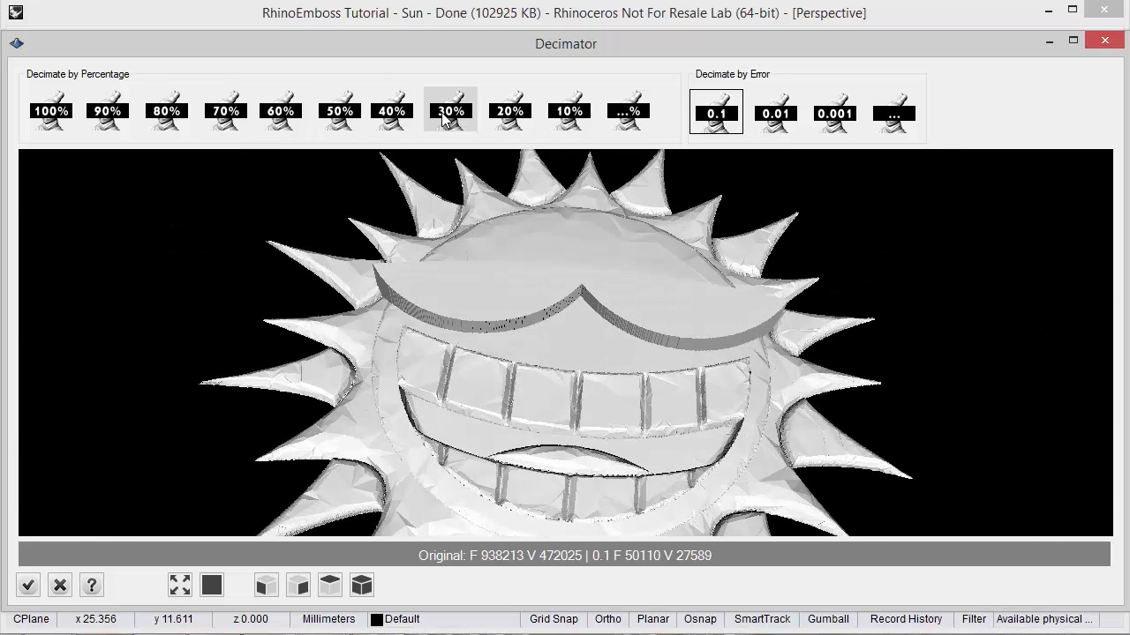
# Decimate the sun mesh to 30% (281,462 faces) and accept it into the document
pyautogui.click(450, 110)
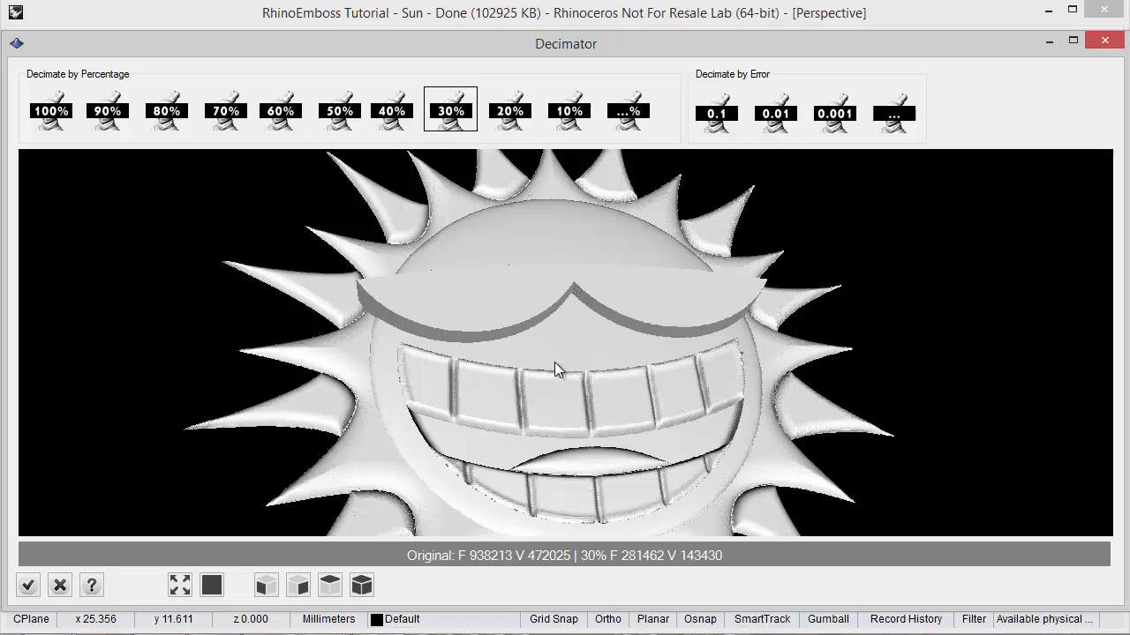
pyautogui.click(28, 586)
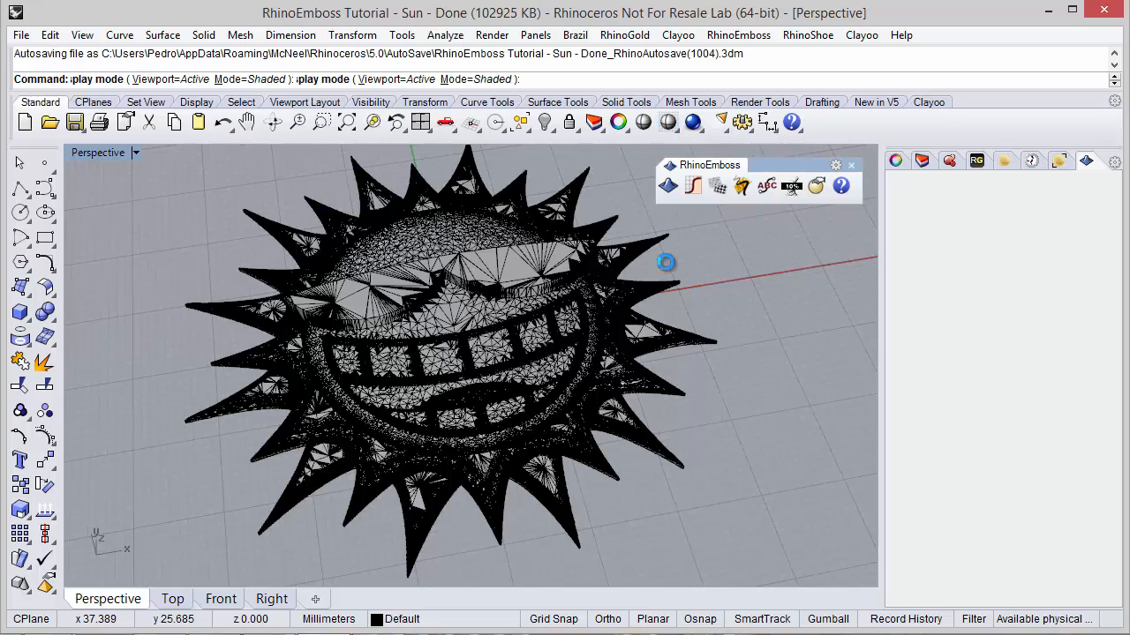
pyautogui.moveTo(444, 293)
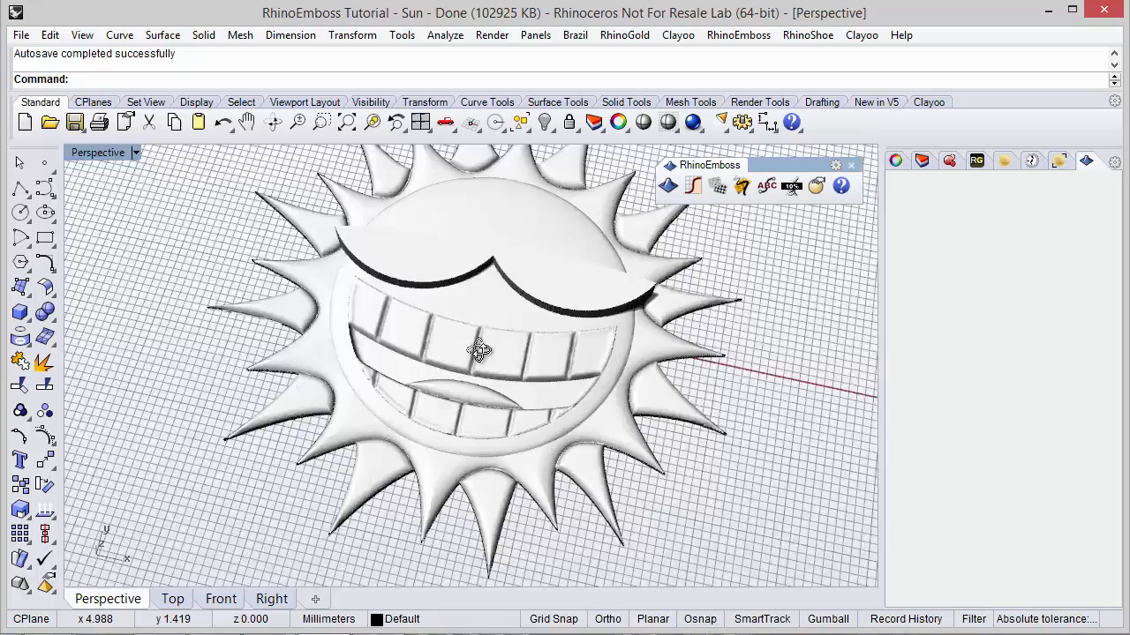
pyautogui.moveTo(480, 351); pyautogui.dragTo(495, 292)
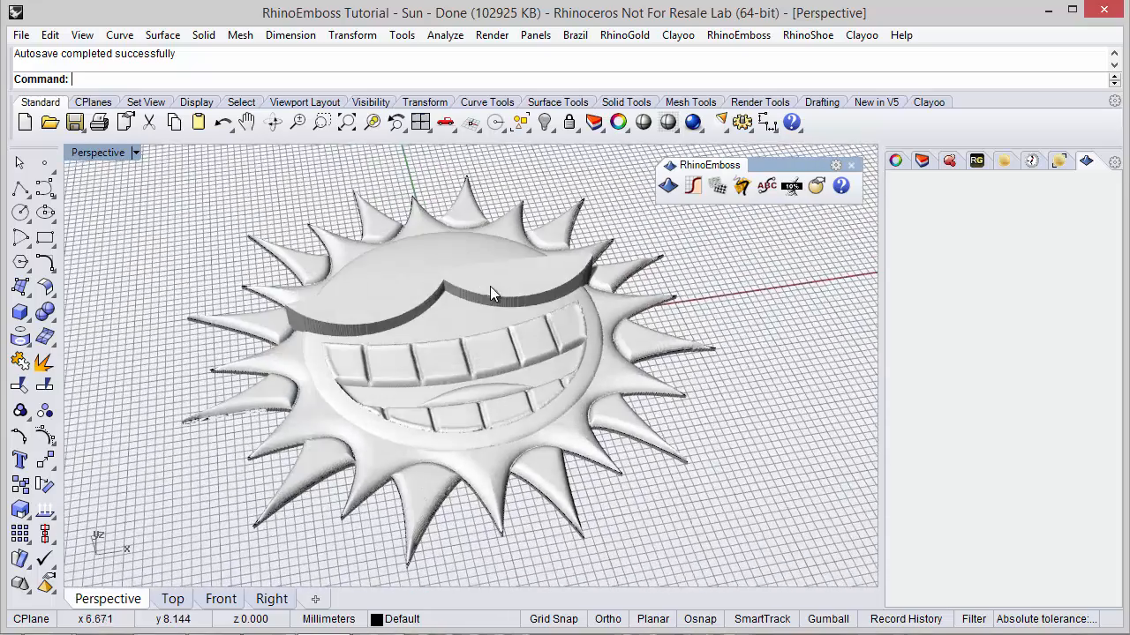
pyautogui.click(491, 291)
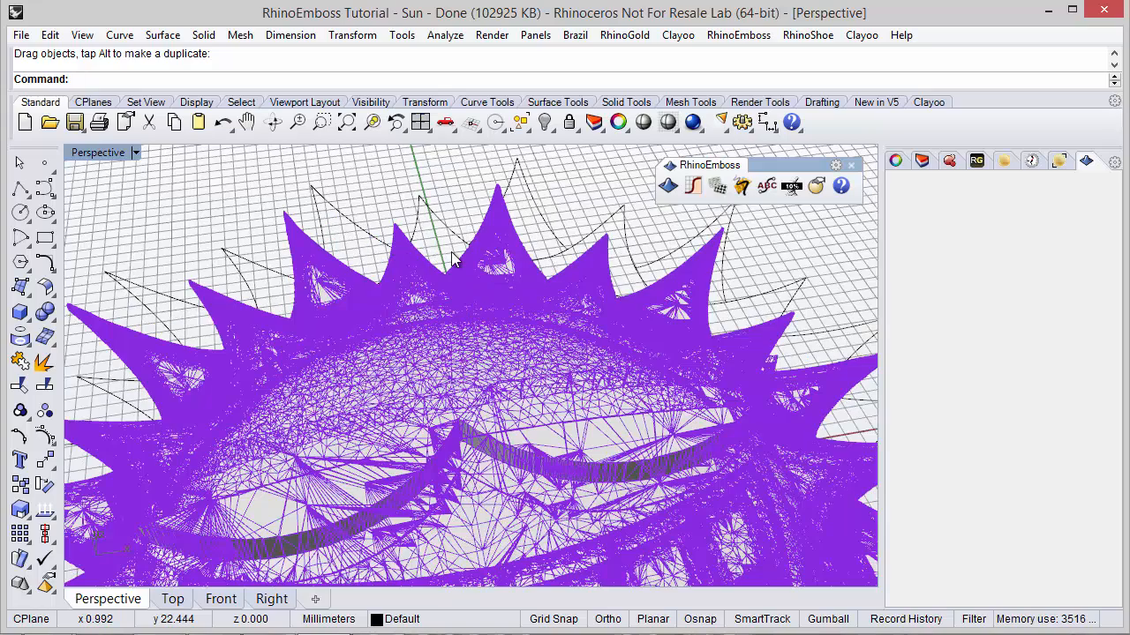
pyautogui.press('ctrl+z')
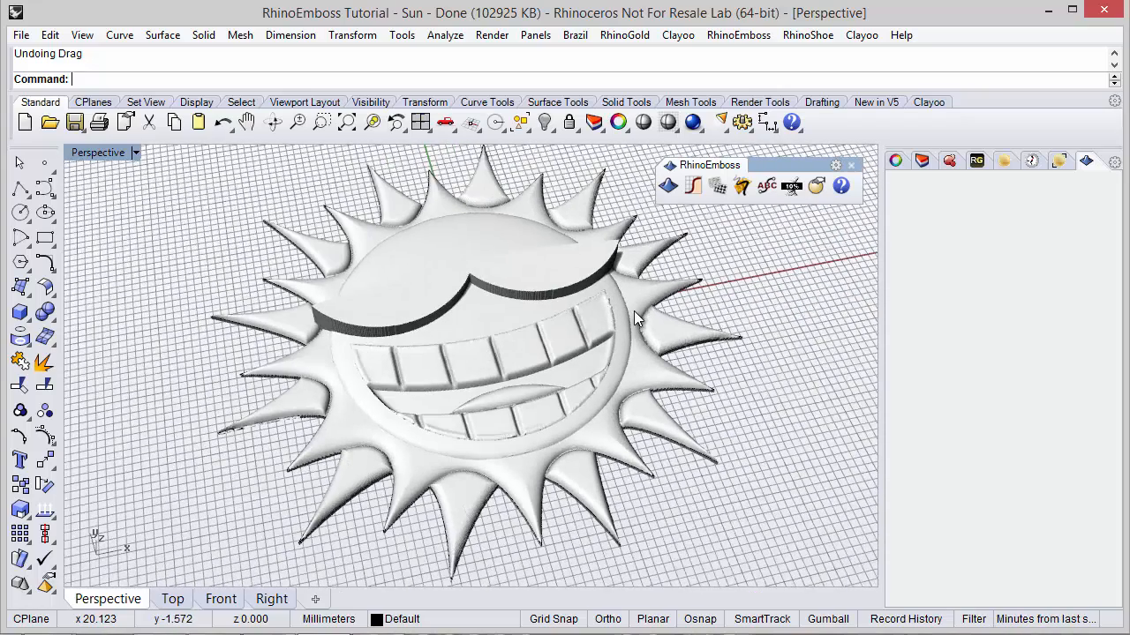
pyautogui.moveTo(790, 185)
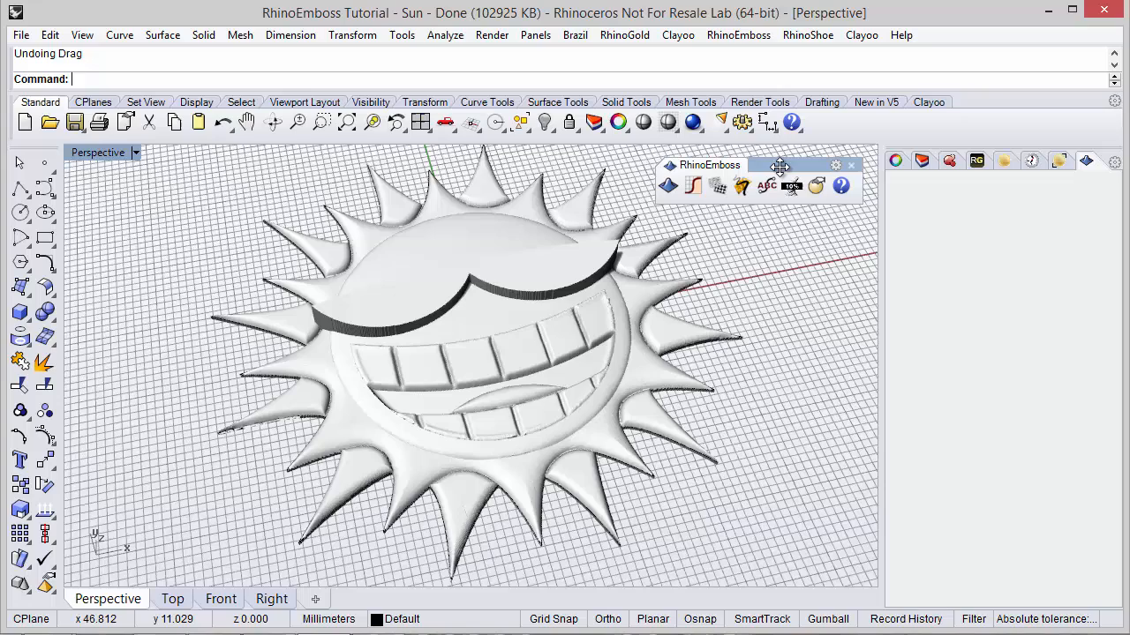
# Close the RhinoEmboss tool palette and orbit around the decimated sun relief
pyautogui.click(851, 166)
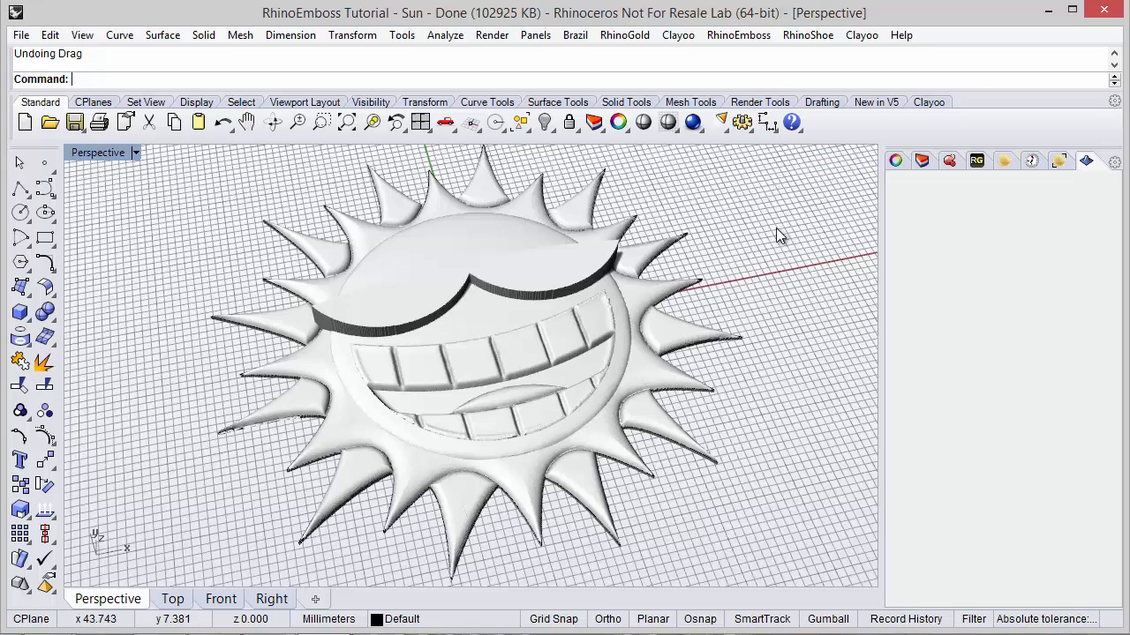
pyautogui.moveTo(776, 238); pyautogui.dragTo(564, 335)
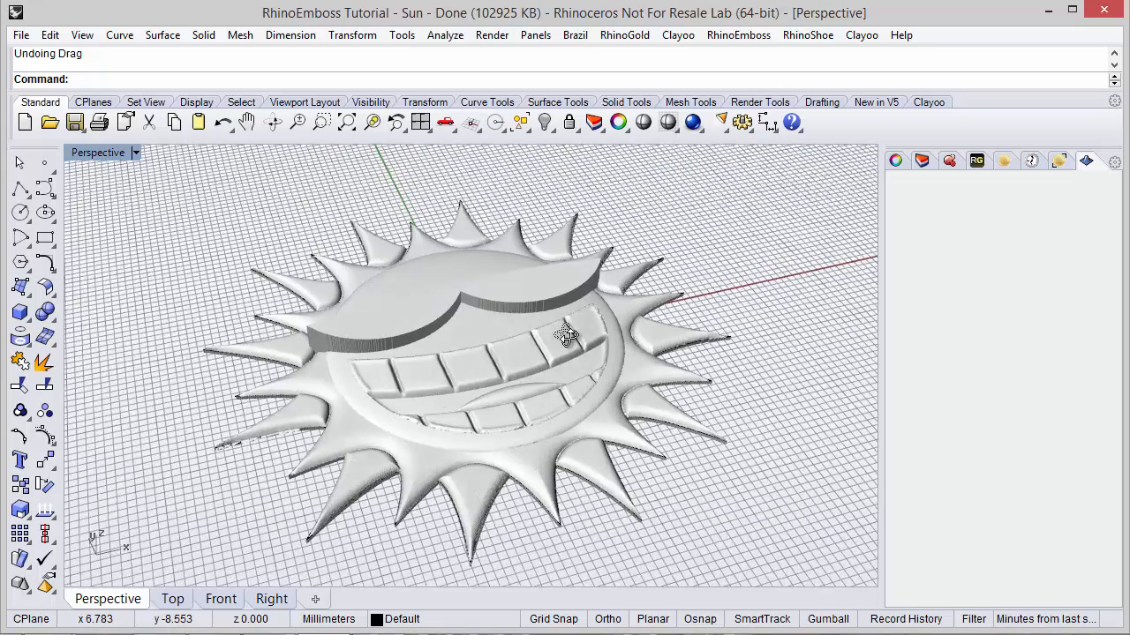
pyautogui.moveTo(565, 335); pyautogui.dragTo(547, 353)
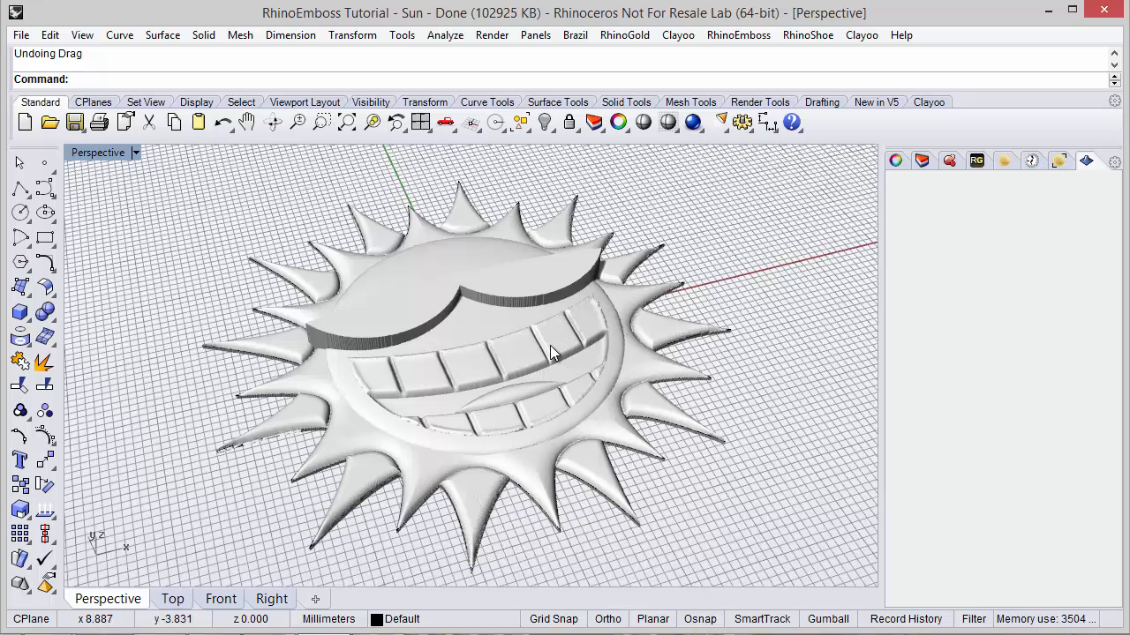
pyautogui.moveTo(589, 300)
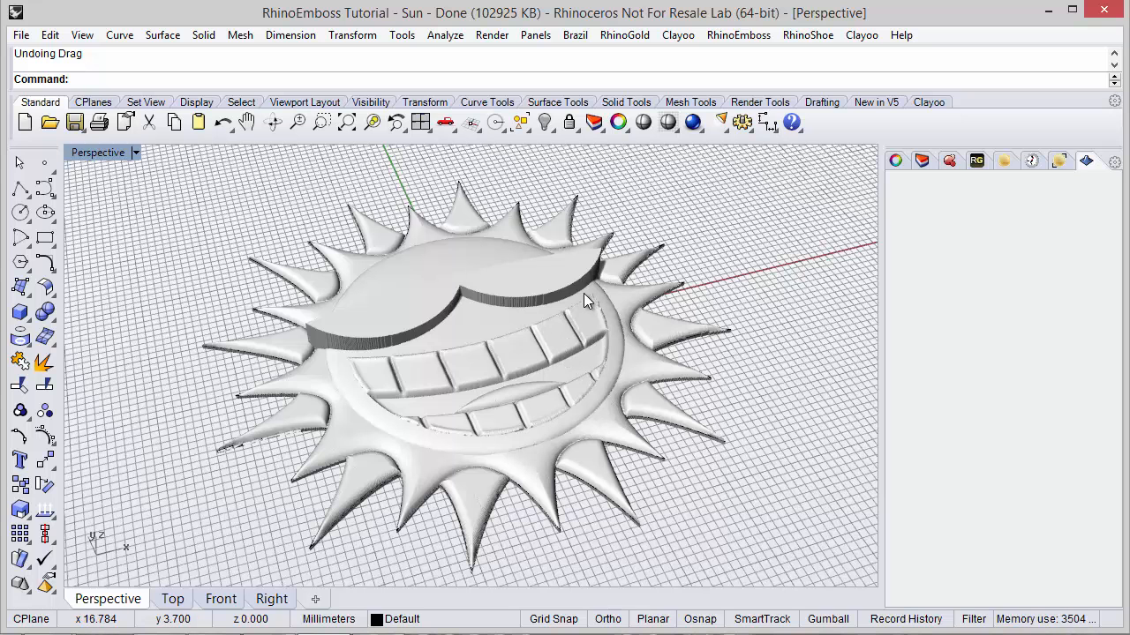